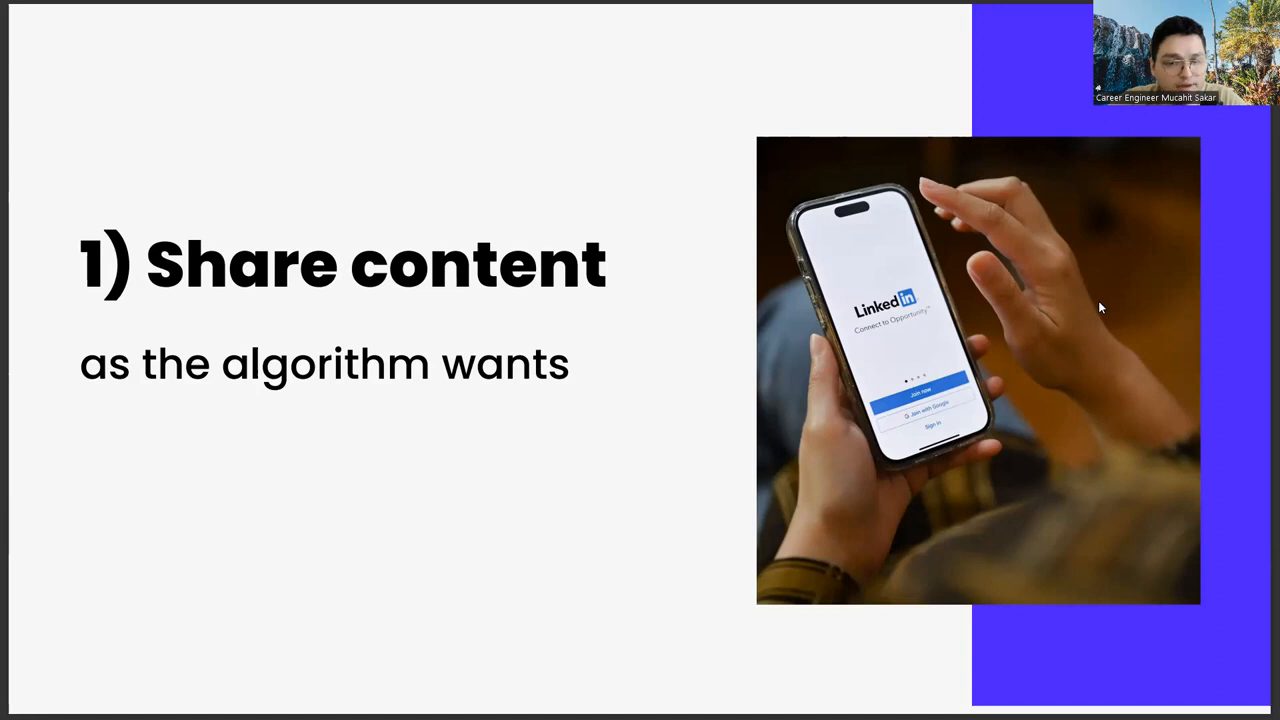
{"action": "key", "text": "Right"}
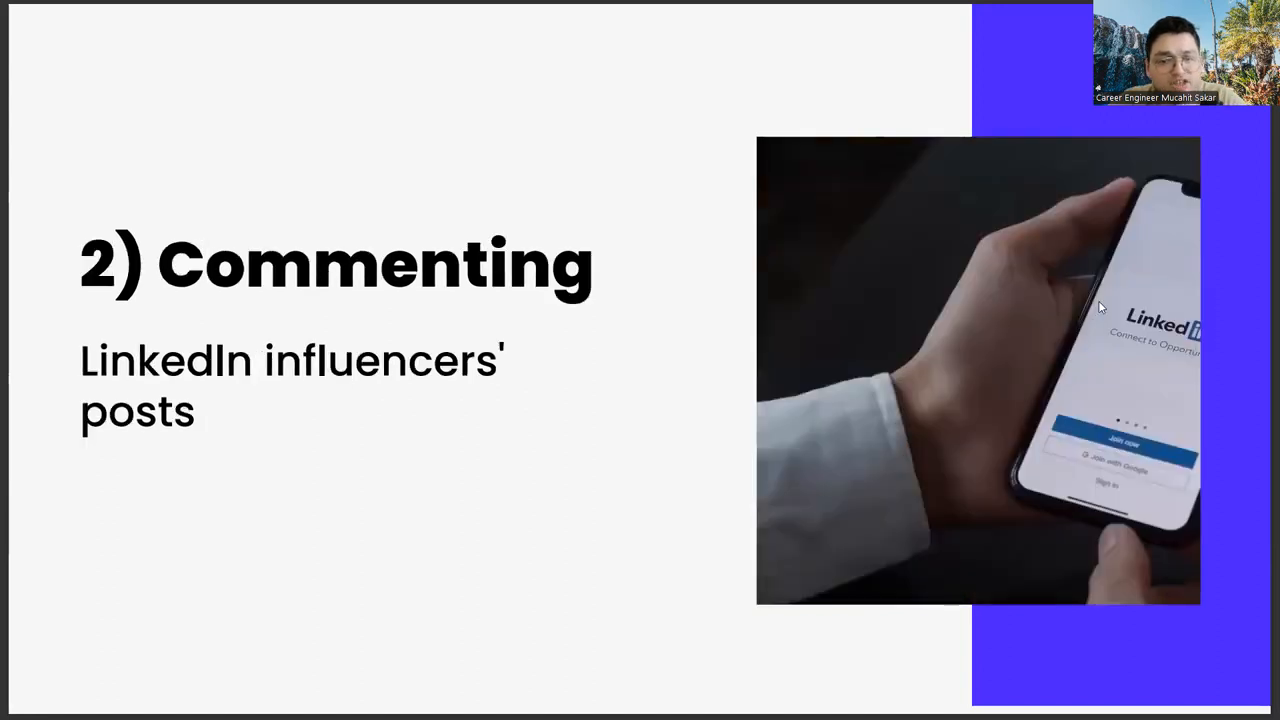